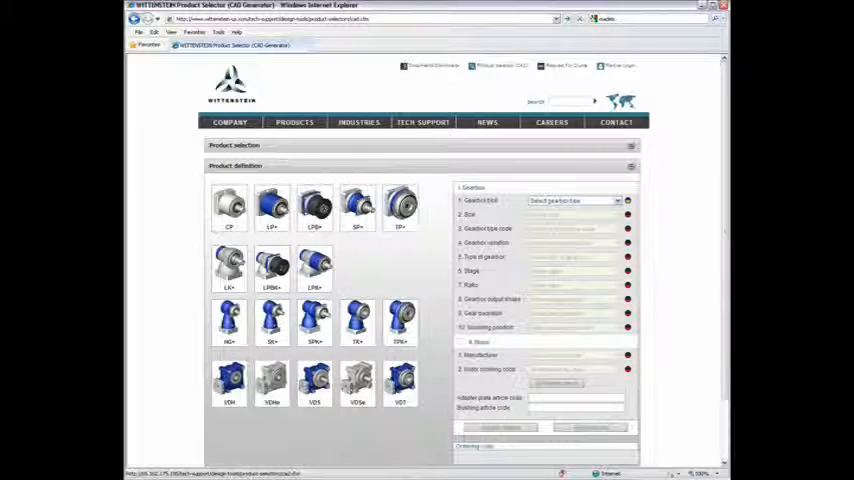
Select the gearbox product line and fill in size, ratio and output shaft for the ordering code.
left_click(632, 166)
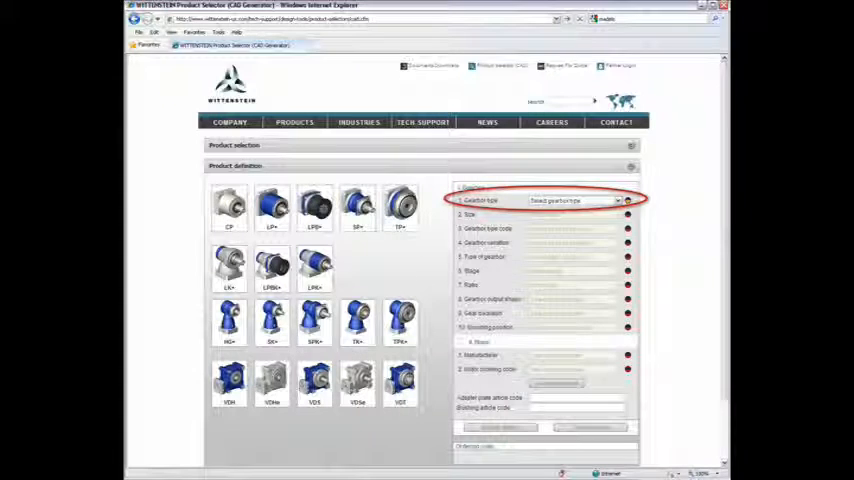
left_click(576, 200)
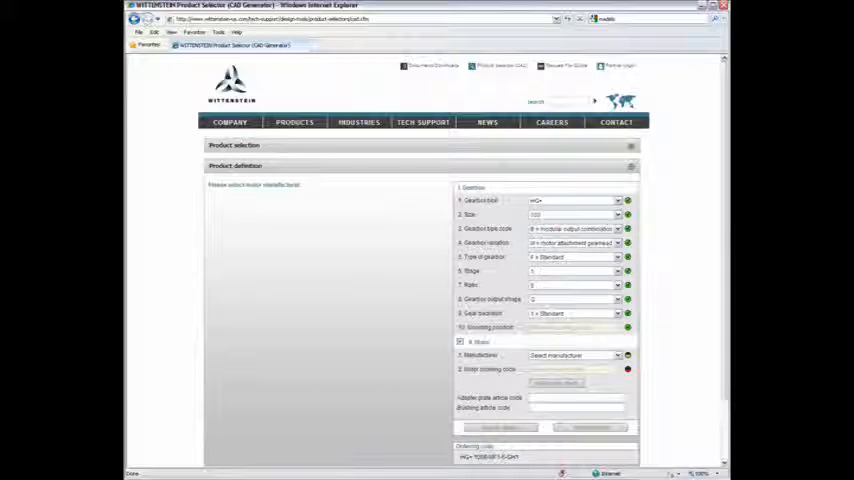
Specify the attached motor's manufacturer and model to complete the combined part number.
left_click(574, 356)
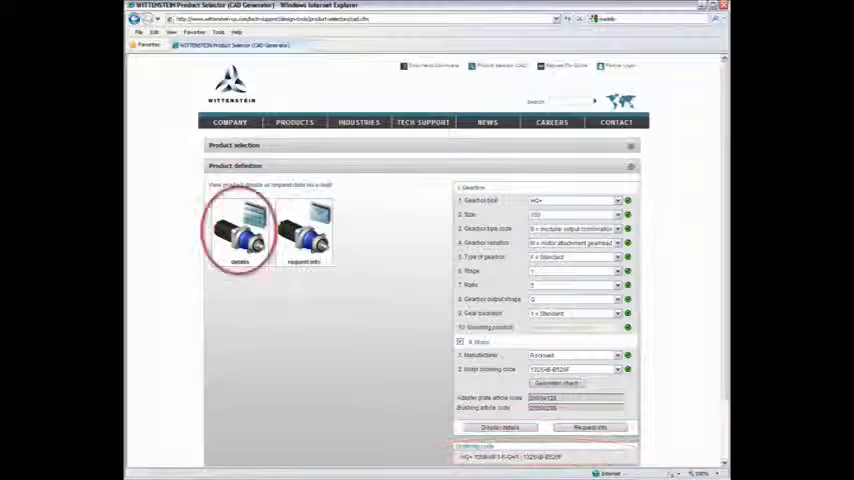
Submit the CAD file request with format, email address and accepted privacy terms.
left_click(500, 428)
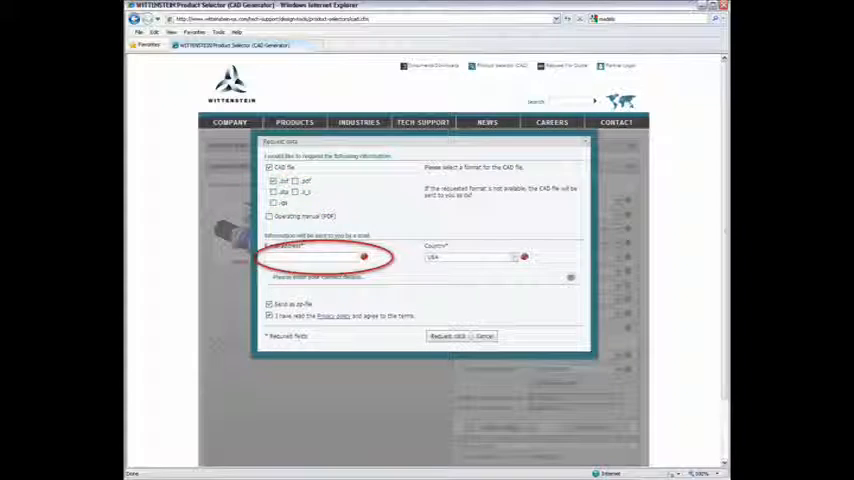
left_click(448, 336)
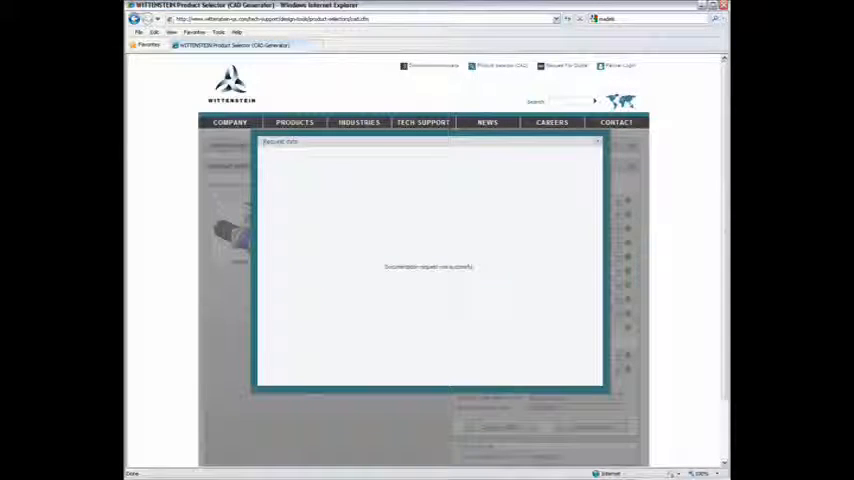